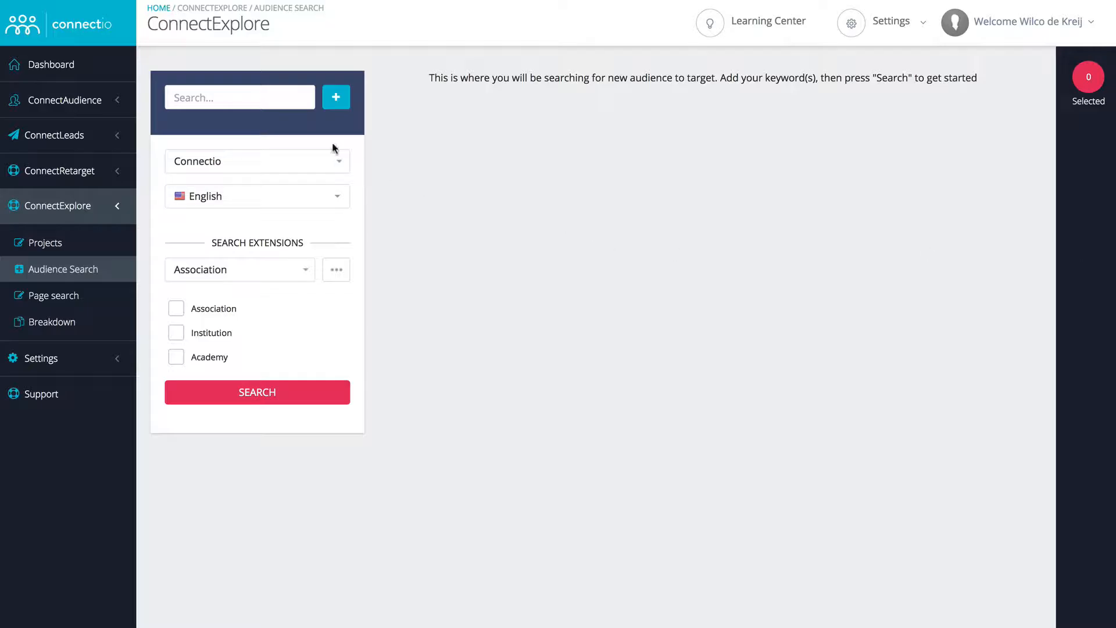
# Run an audience search for 'nurse' plus the related keyword 'nursemaid'.
pyautogui.write('nurse')
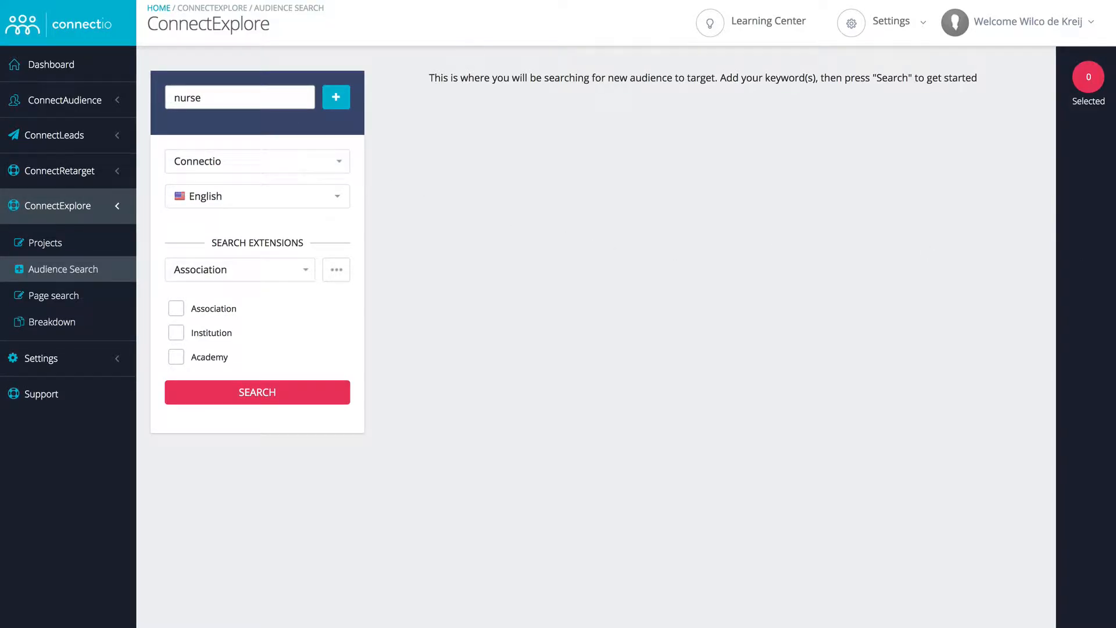
pyautogui.click(335, 96)
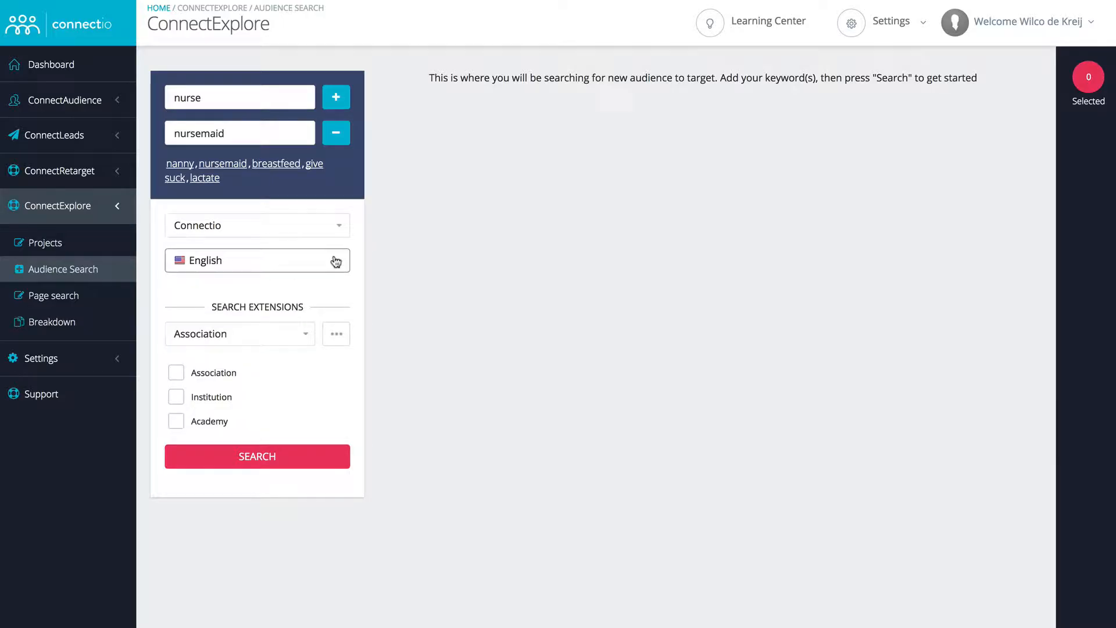
pyautogui.moveTo(239, 397)
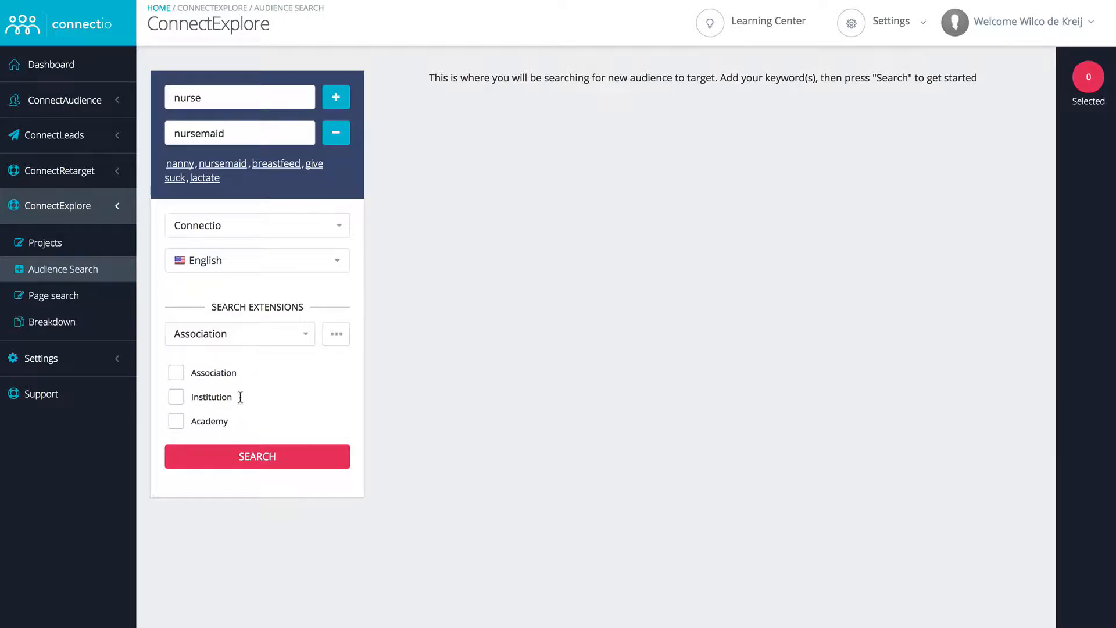
pyautogui.click(255, 455)
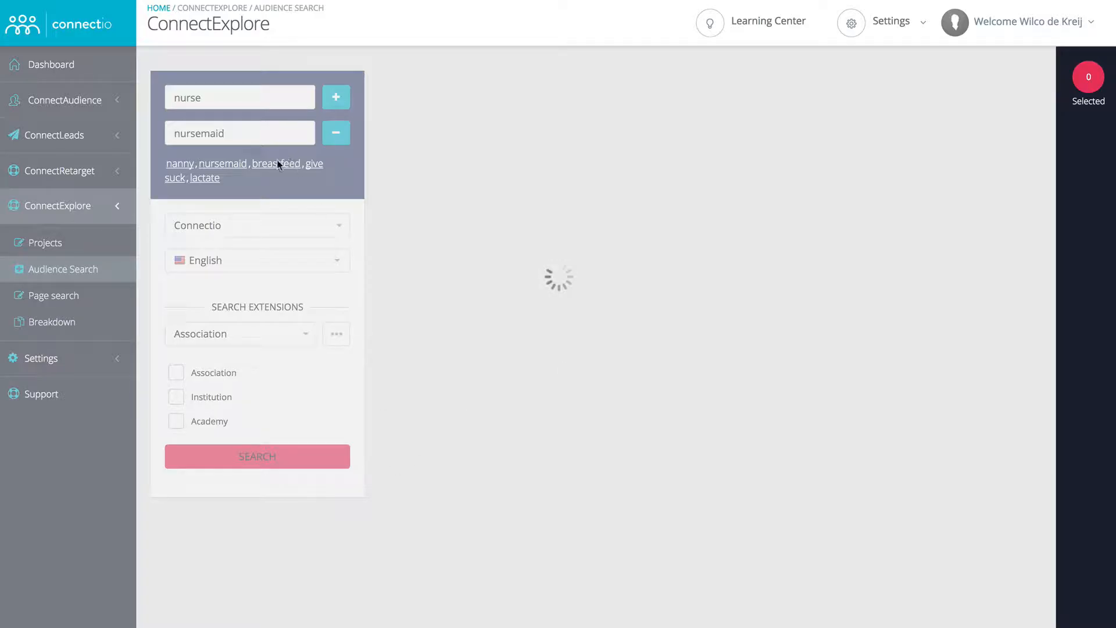
# Review the 396 interest results with their audience sizes, targeting types and filter words.
pyautogui.click(257, 456)
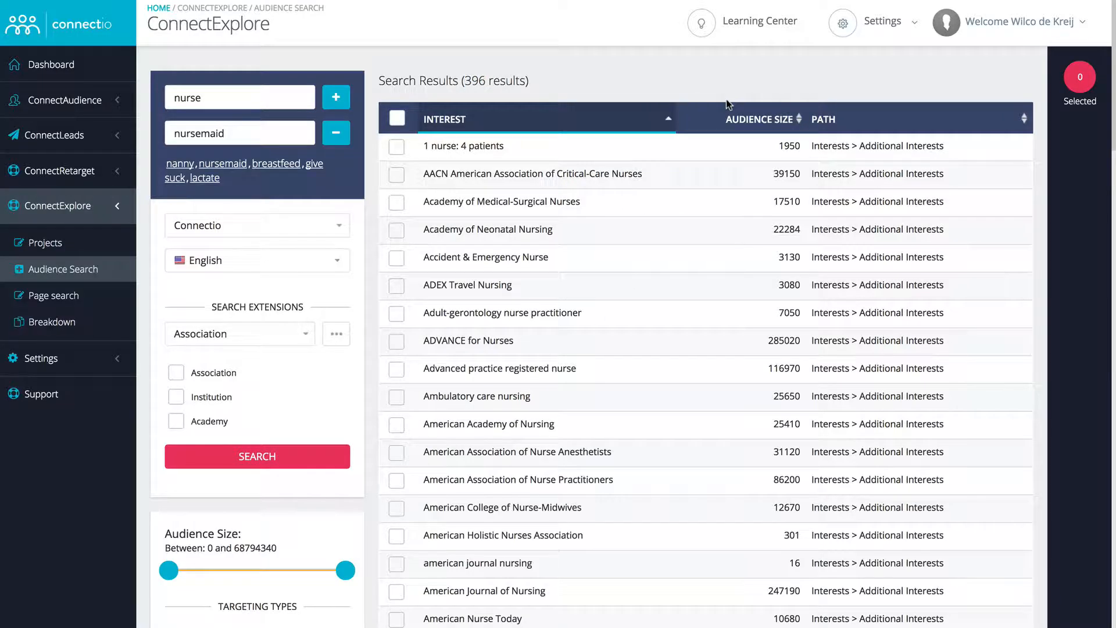
pyautogui.scroll(-3)
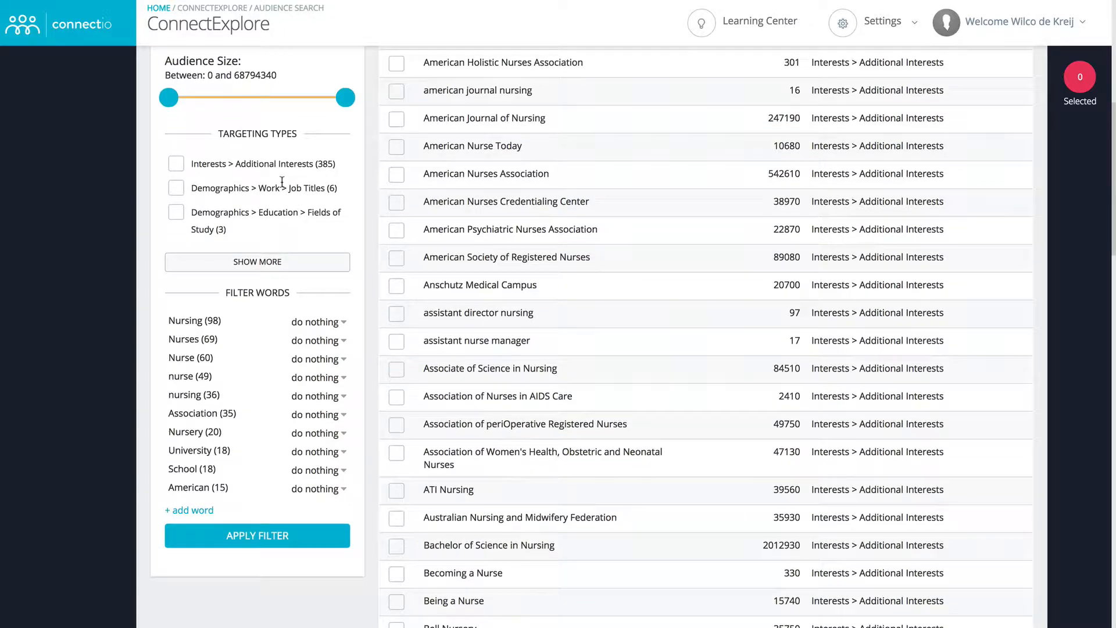
pyautogui.scroll(-3)
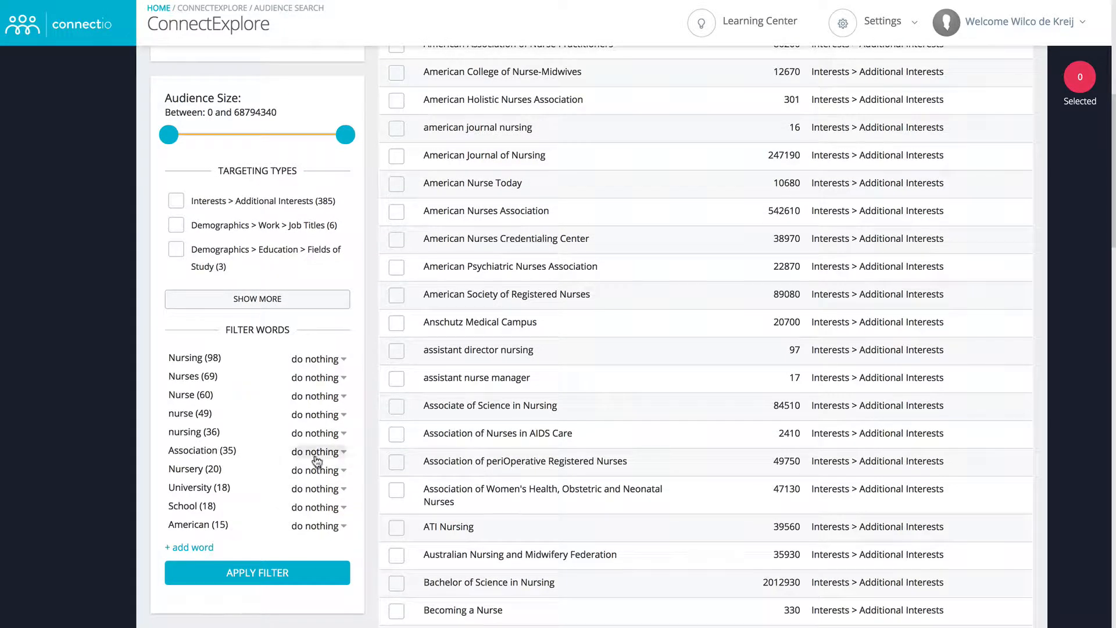
pyautogui.scroll(-3)
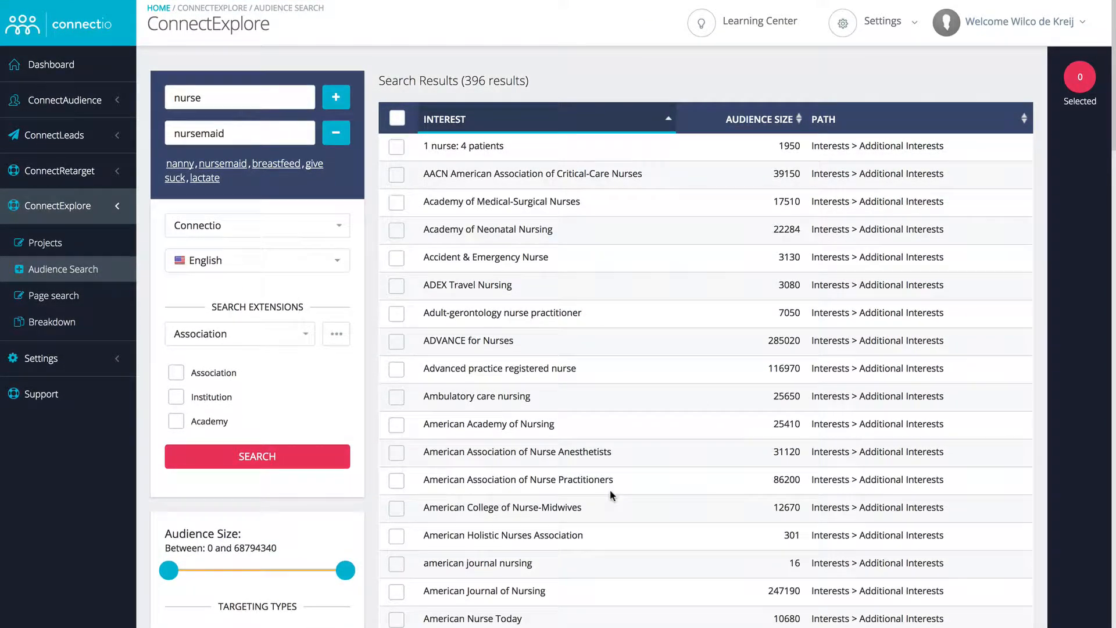
pyautogui.scroll(-3)
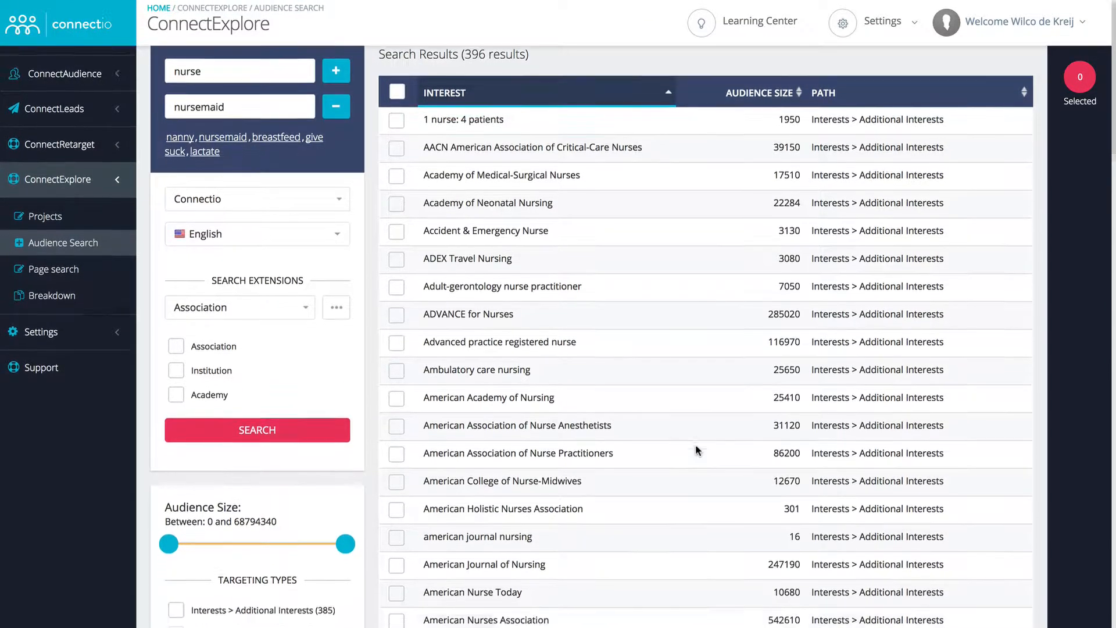
# Select the seven American nursing interests and review them in the Audience List.
pyautogui.click(397, 451)
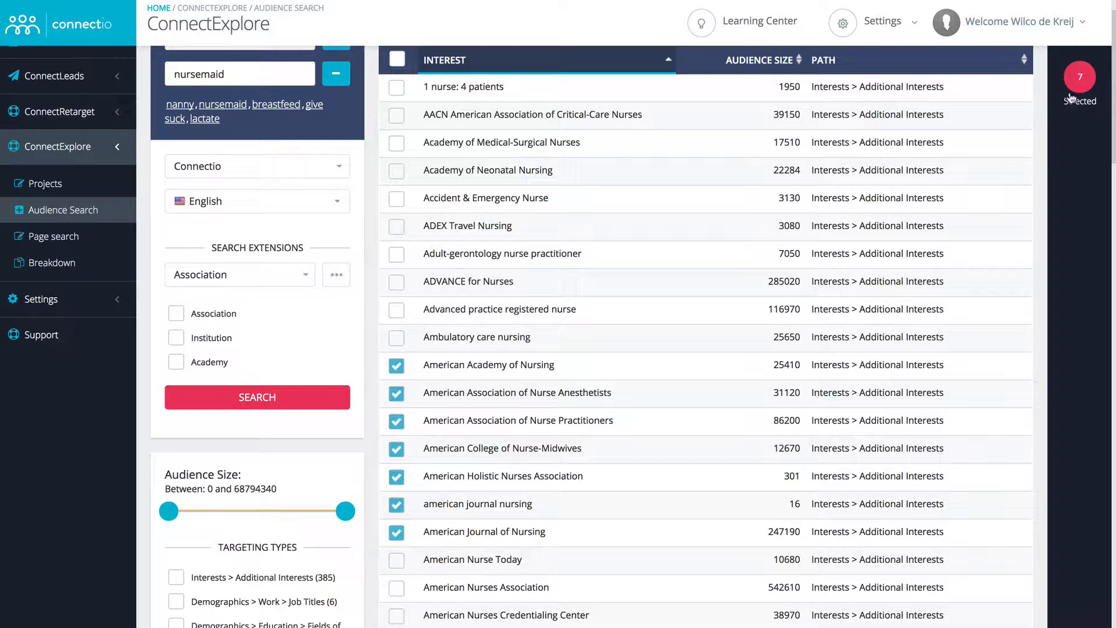
pyautogui.click(1078, 77)
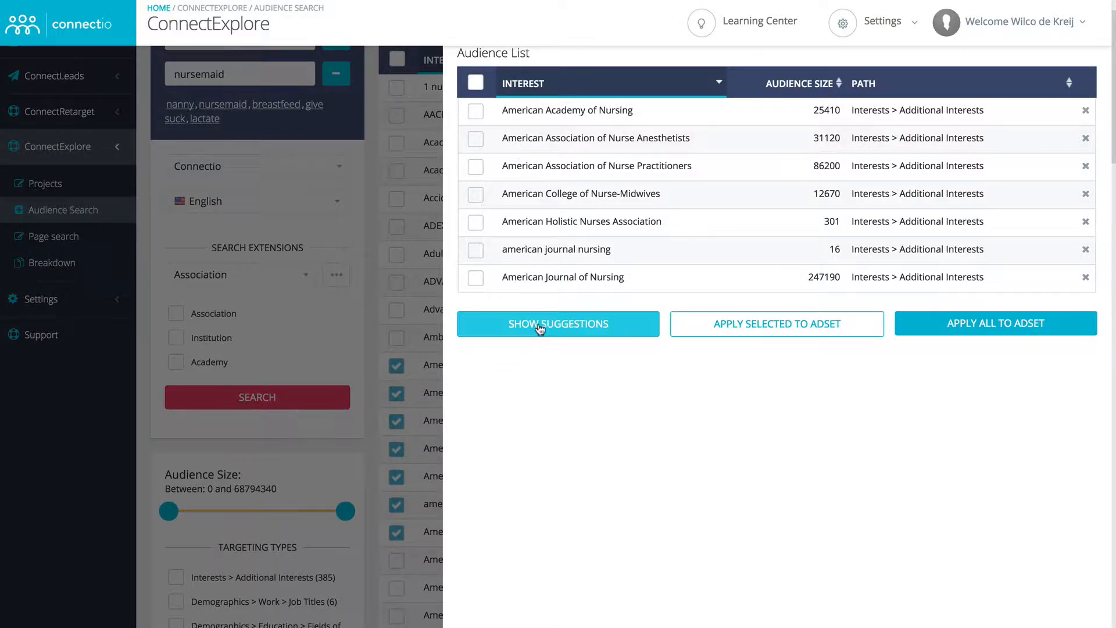
pyautogui.moveTo(595, 350)
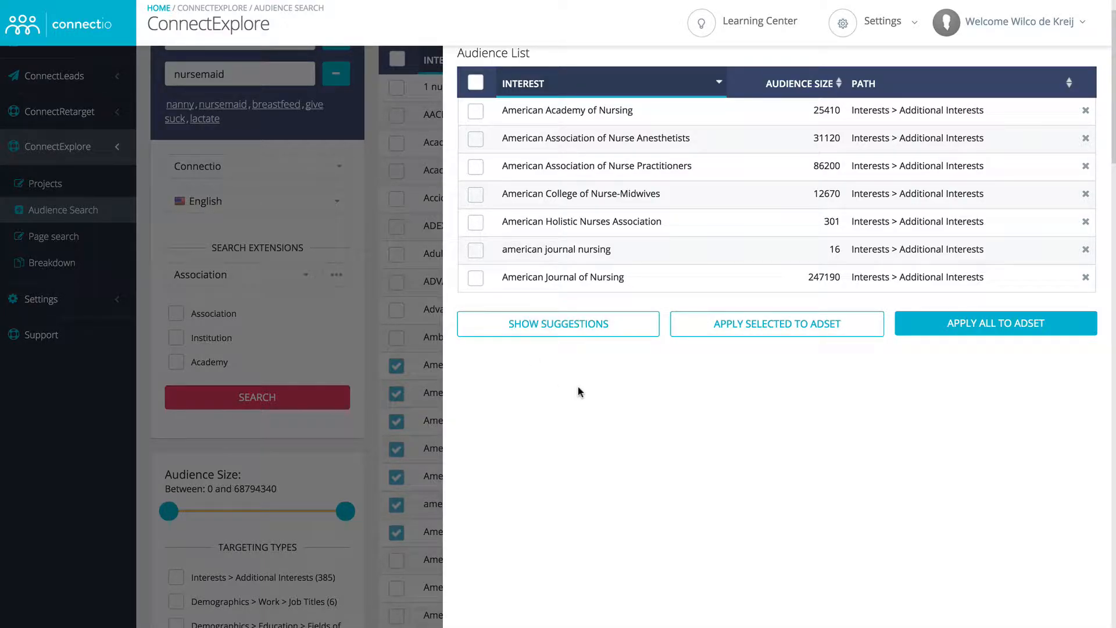
pyautogui.moveTo(982, 341)
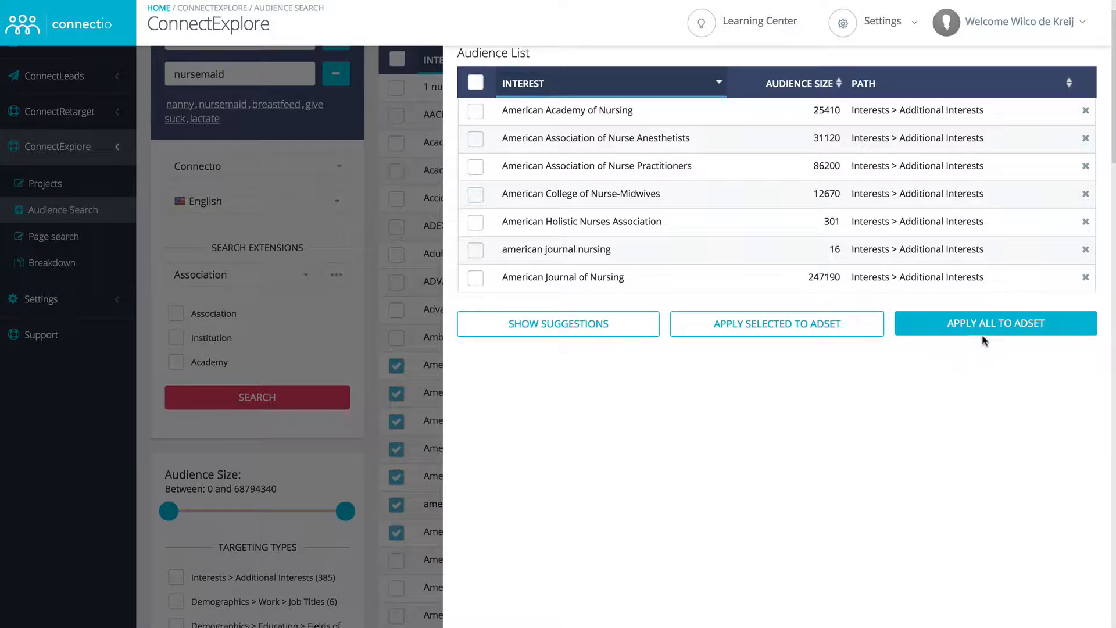
pyautogui.moveTo(895, 330)
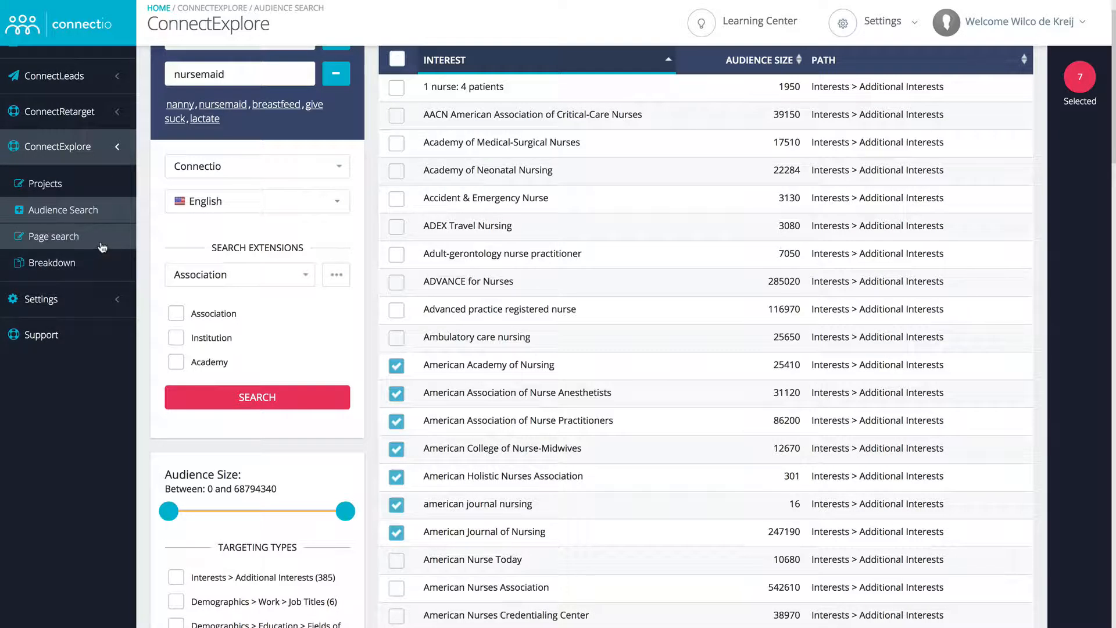
# Run a page search for 'nurse' and 'nursemaid' listing matching Facebook pages.
pyautogui.click(52, 236)
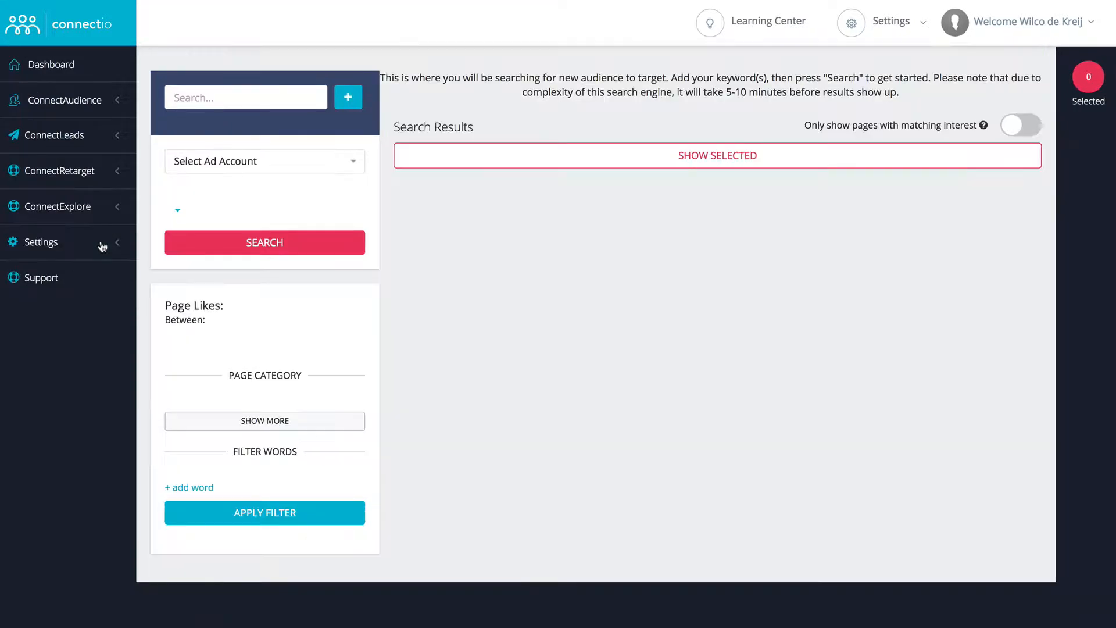
pyautogui.click(55, 205)
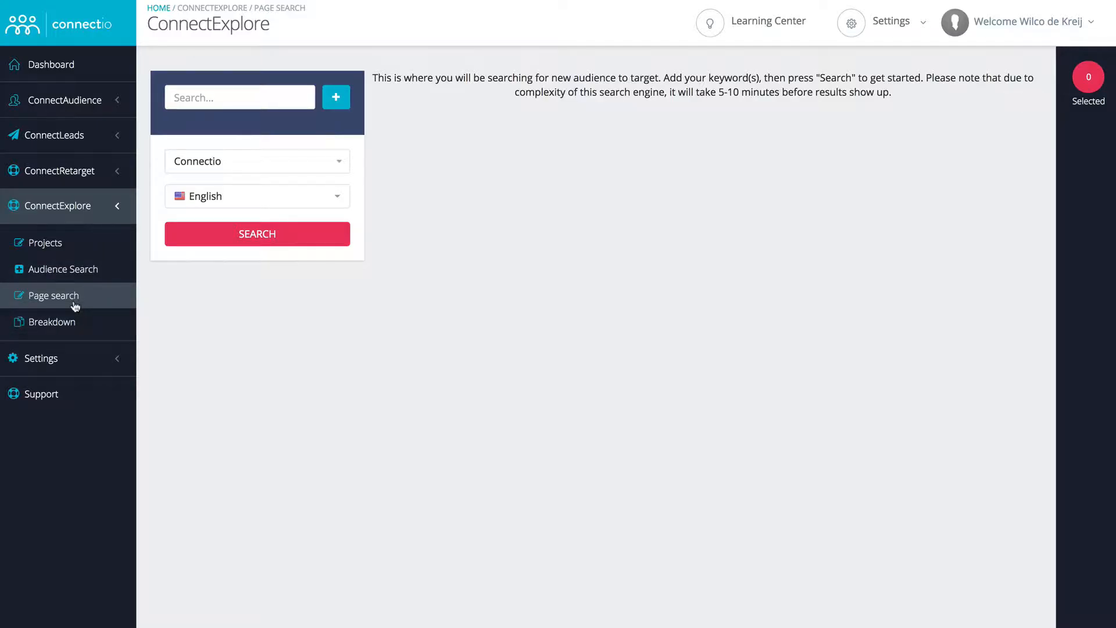
pyautogui.write('nurse')
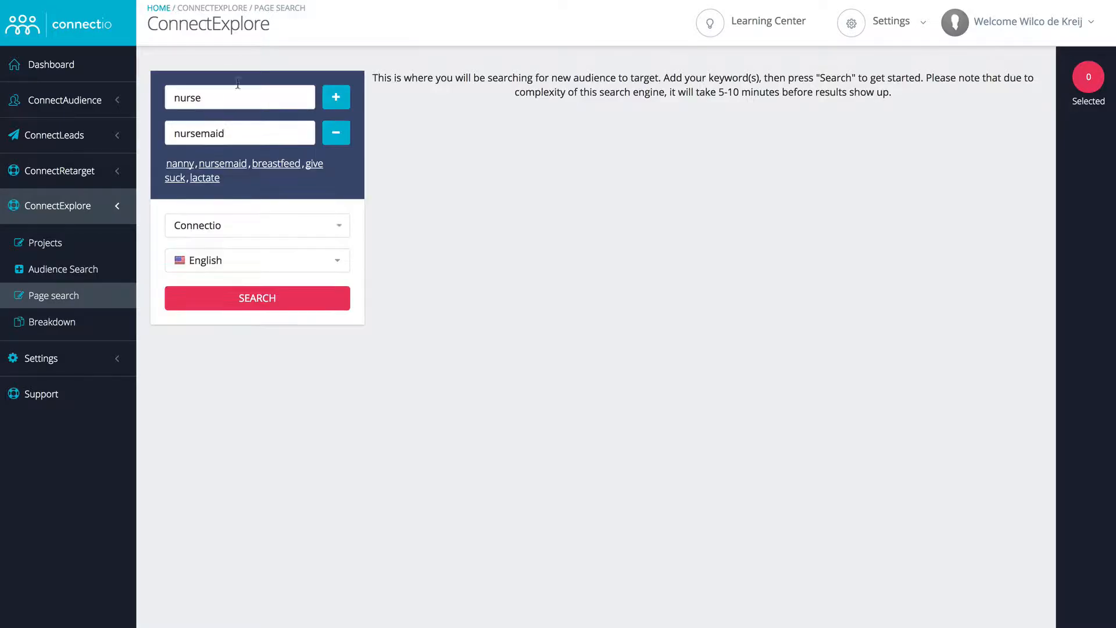
pyautogui.click(256, 297)
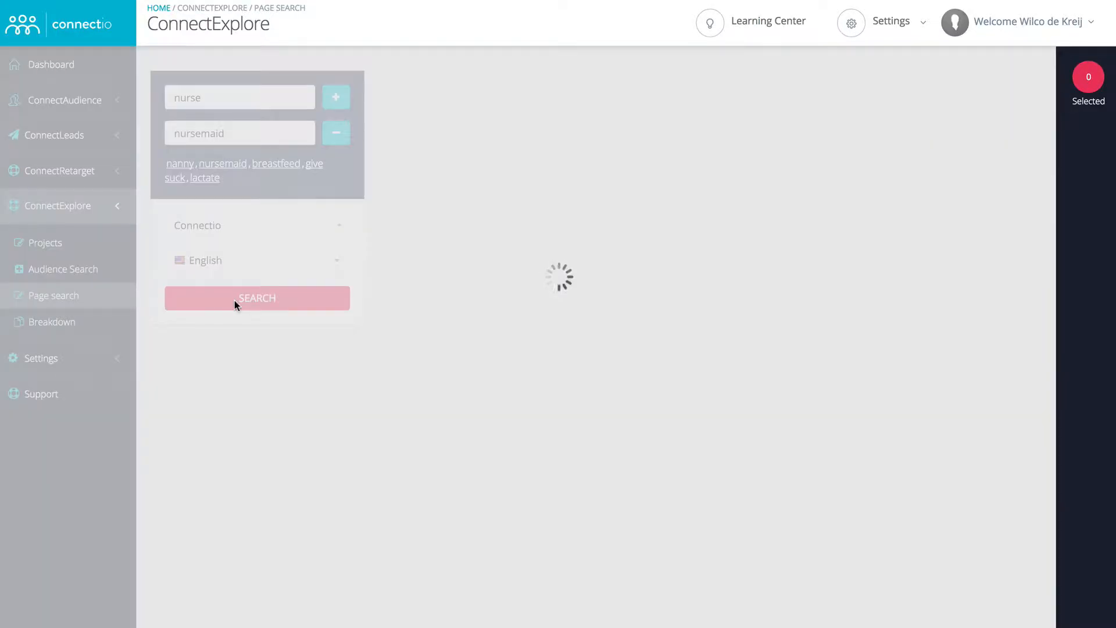
pyautogui.click(256, 298)
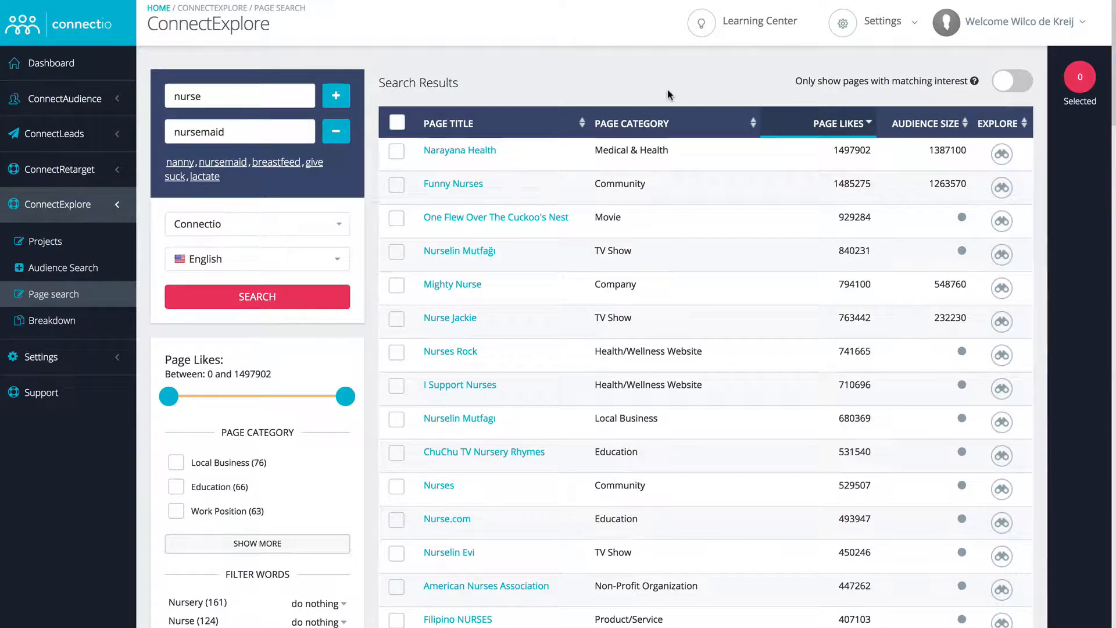
pyautogui.moveTo(459, 78)
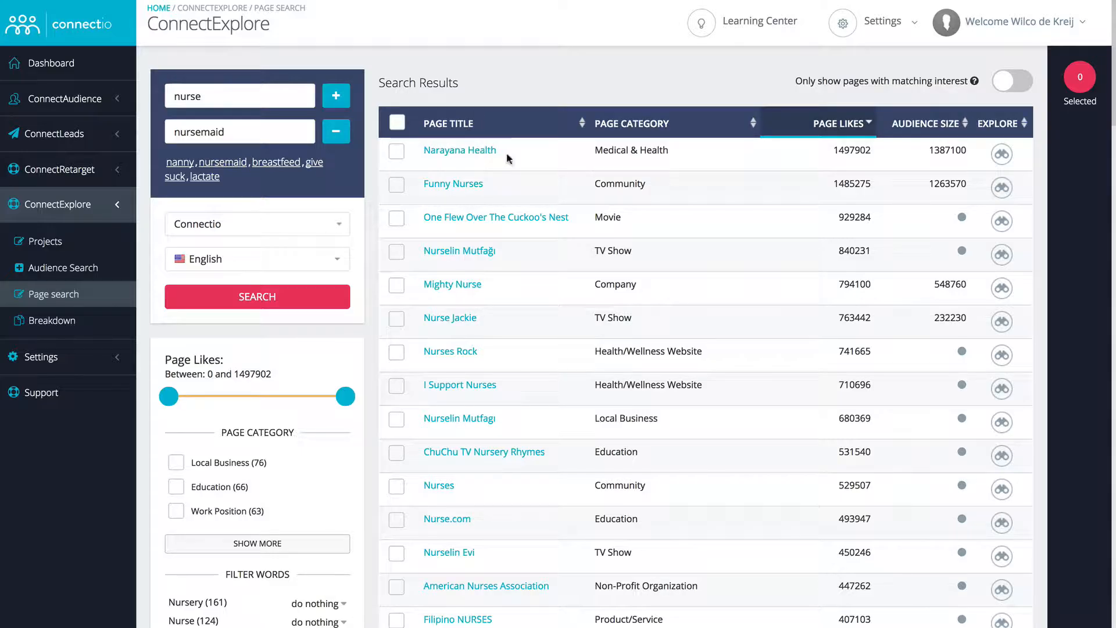
pyautogui.moveTo(589, 109)
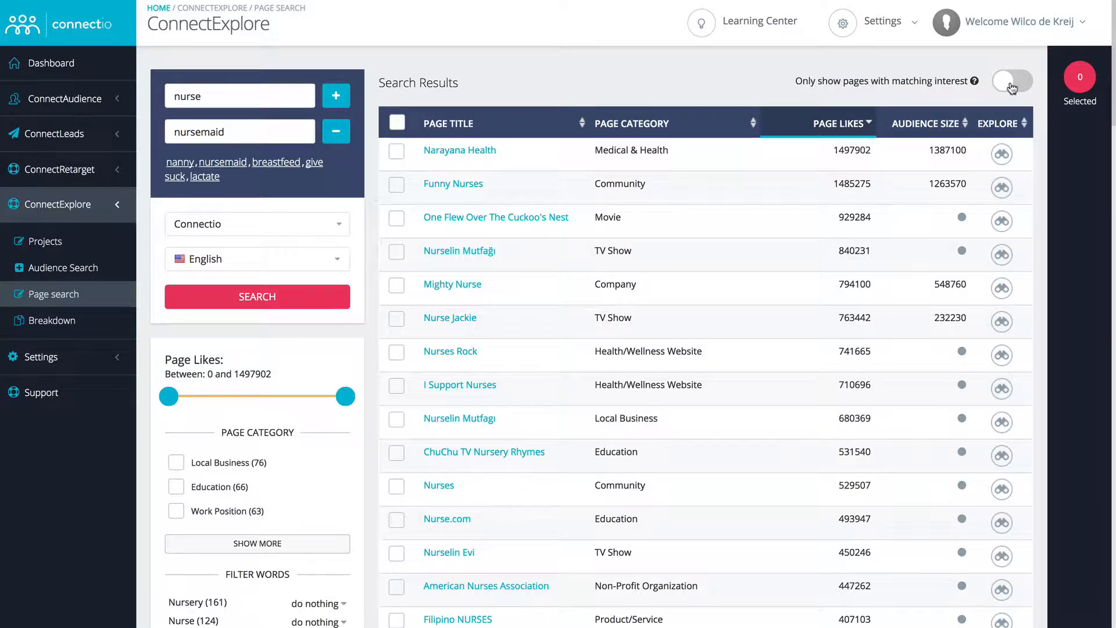
# Enable 'Only show pages with matching interest' on the nurse page results.
pyautogui.click(1010, 80)
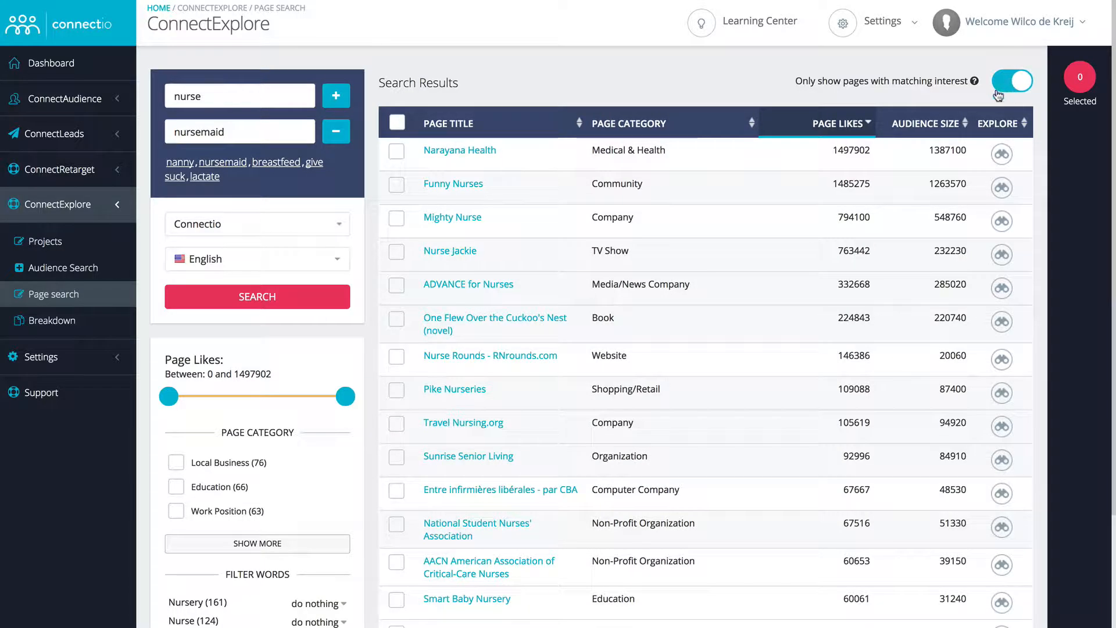
pyautogui.moveTo(875, 94)
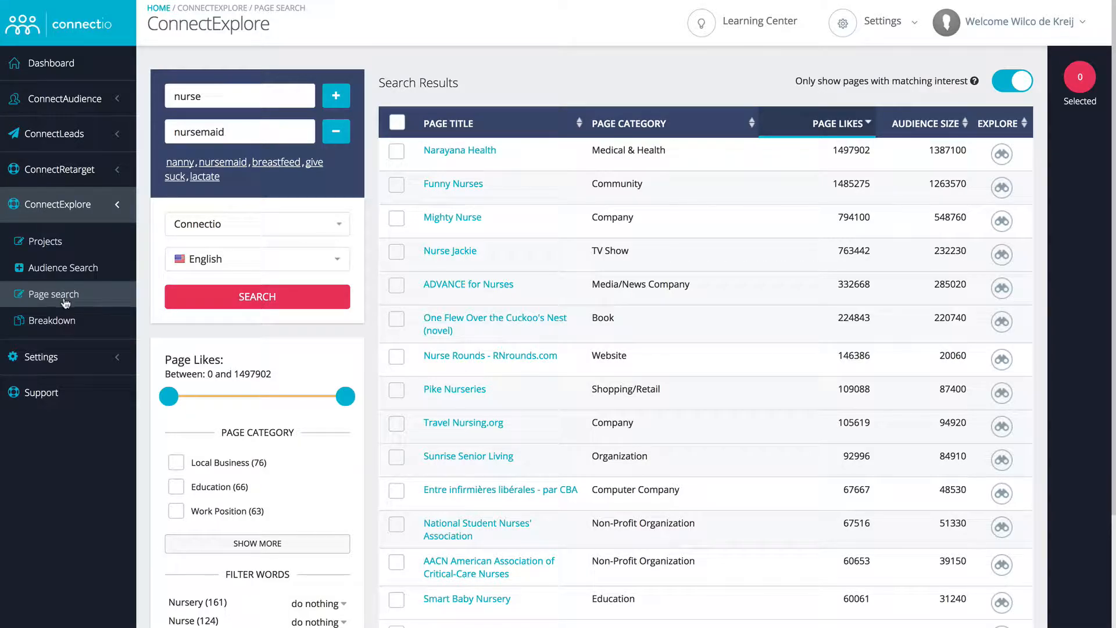
# Run a fresh page search for 'leadpages' and view the Leadpages result's Facebook page.
pyautogui.click(50, 294)
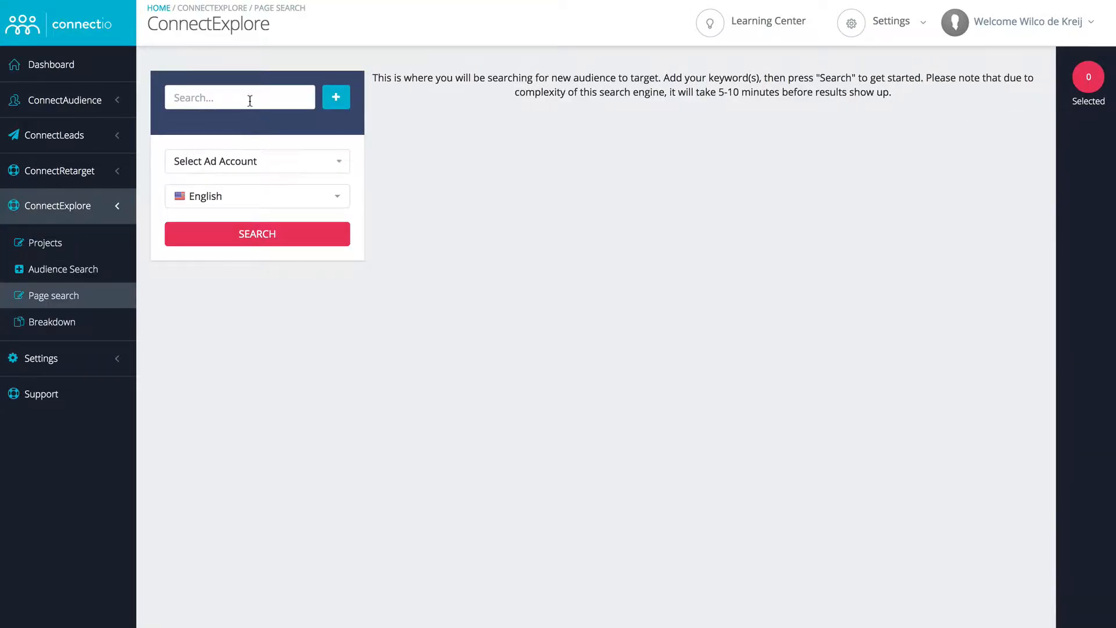
pyautogui.write('leadpages')
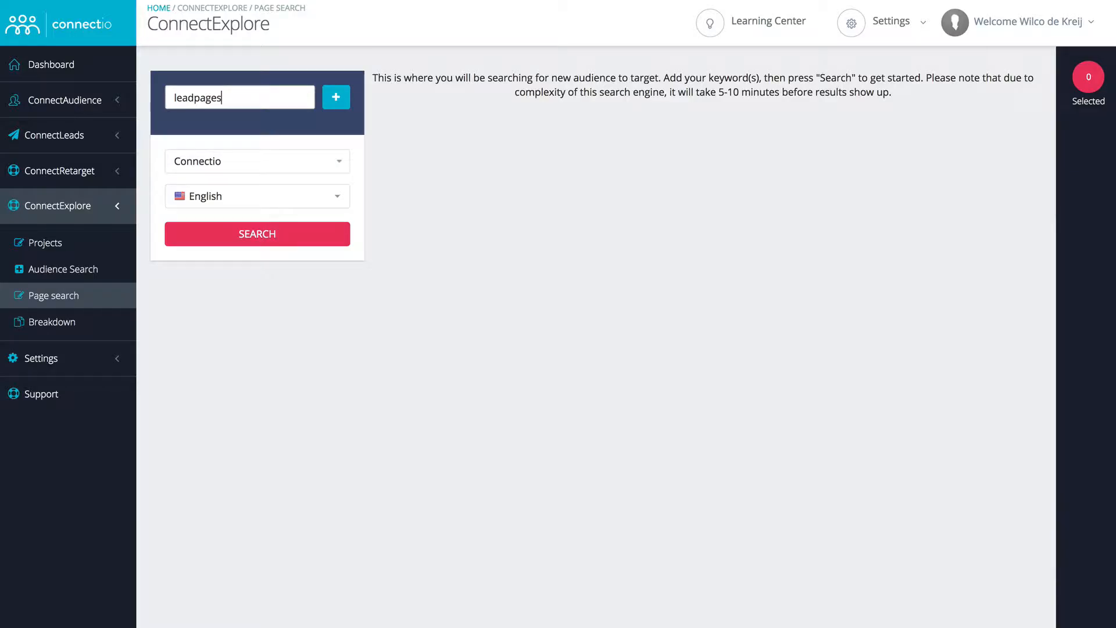
pyautogui.click(256, 234)
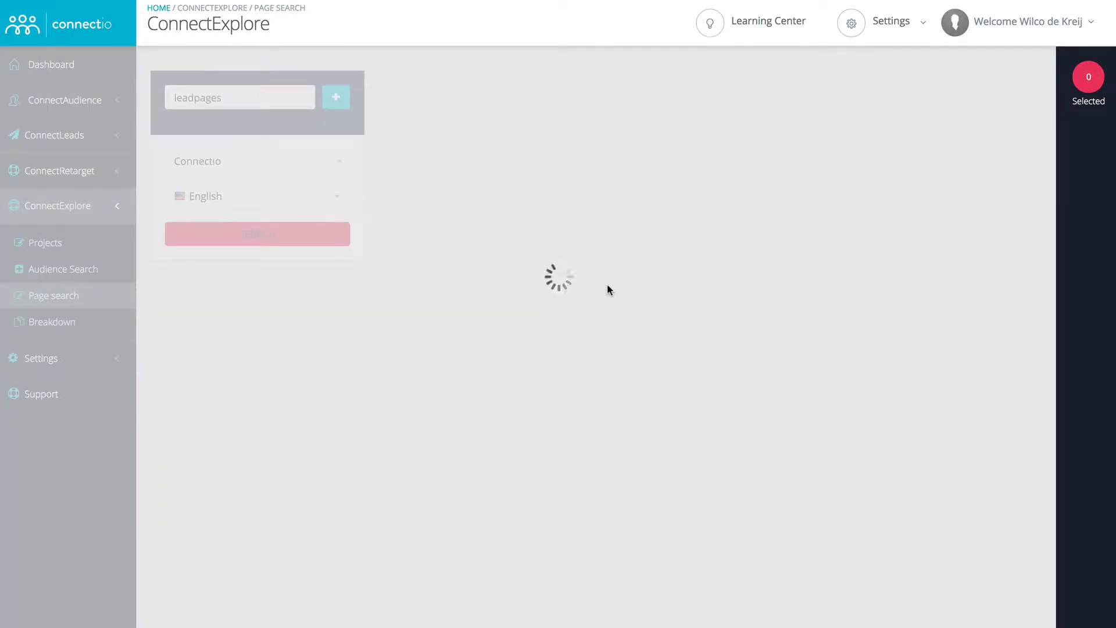
pyautogui.click(255, 234)
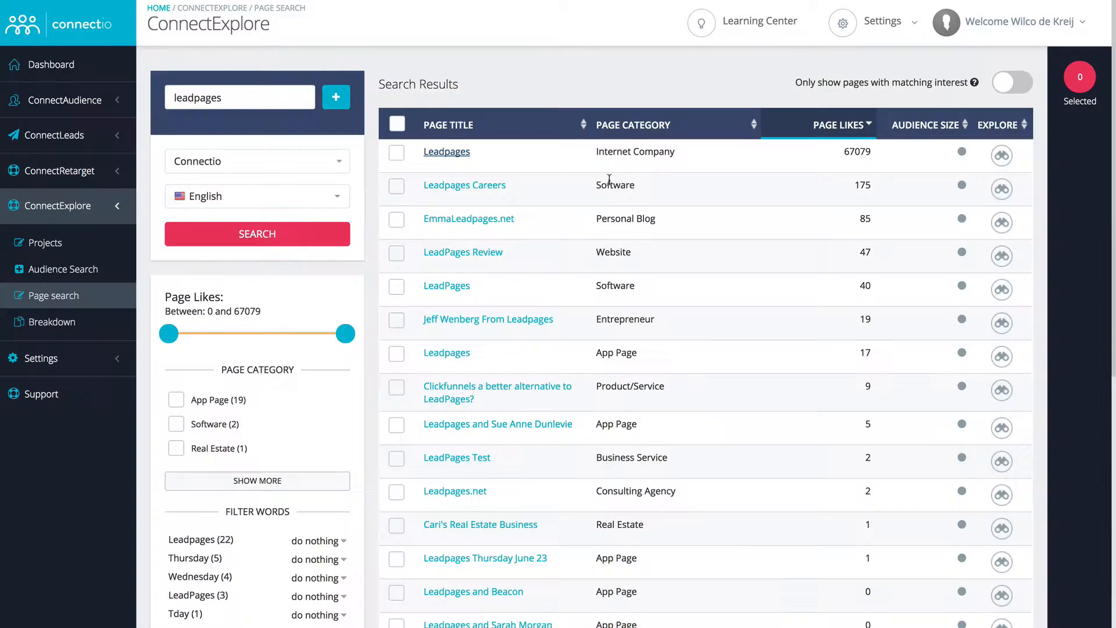
pyautogui.moveTo(1001, 156)
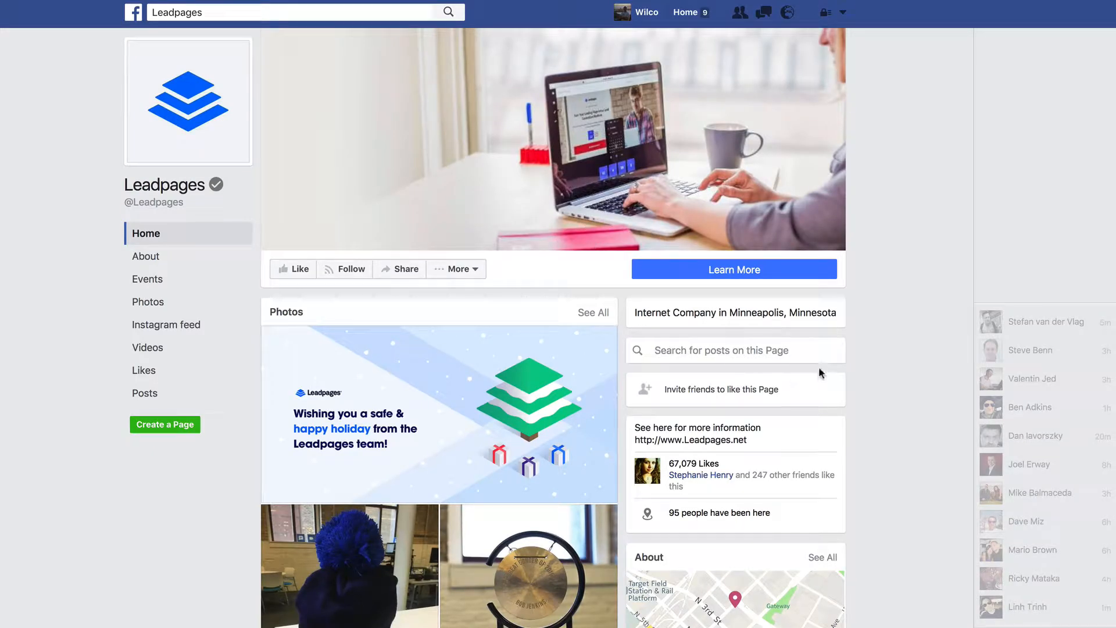
# Scroll through the pages Leadpages likes on Facebook and load more of them.
pyautogui.scroll(-3)
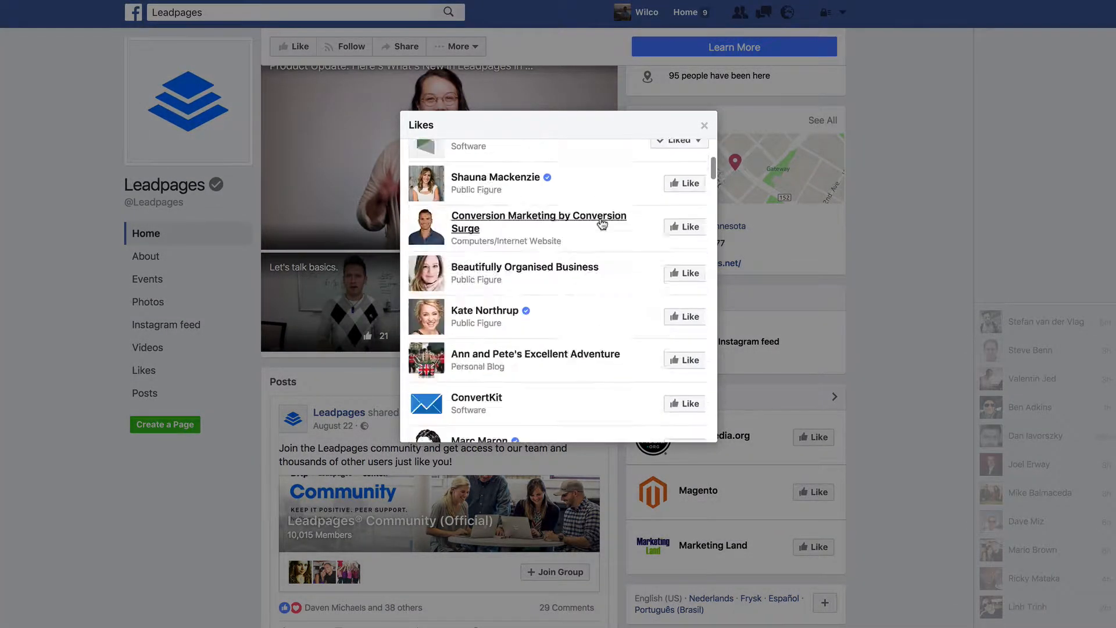
pyautogui.scroll(-3)
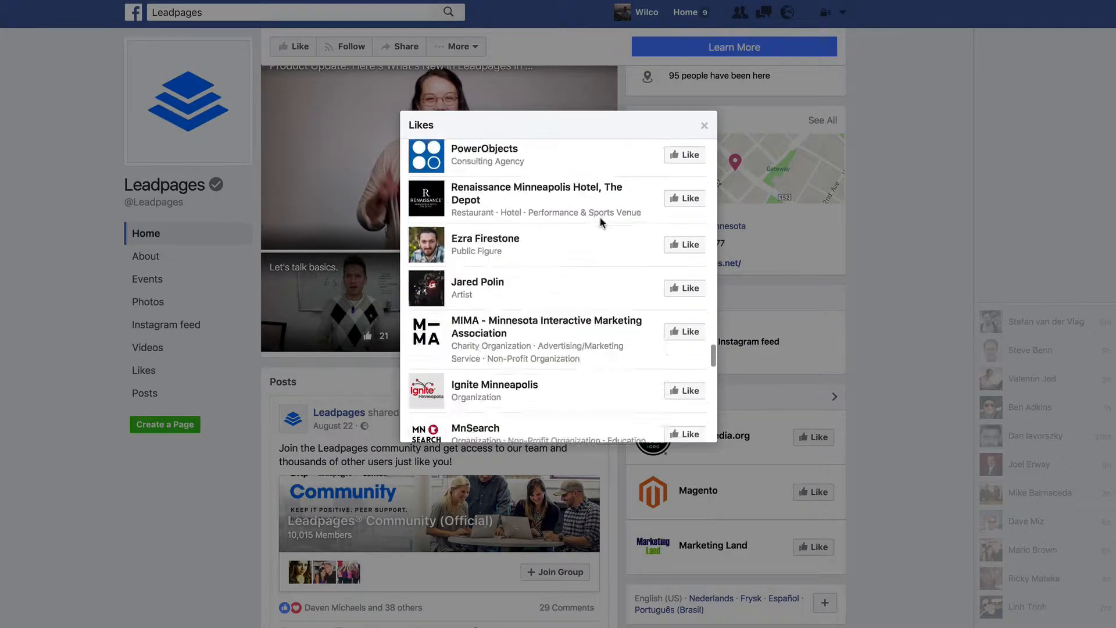
pyautogui.scroll(-3)
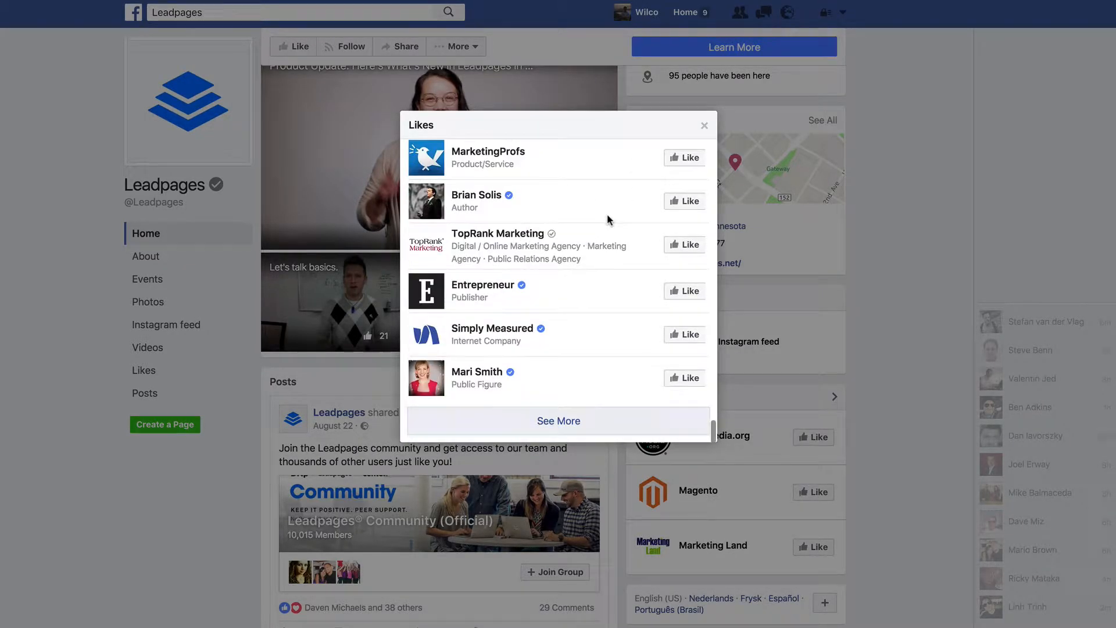
pyautogui.click(558, 420)
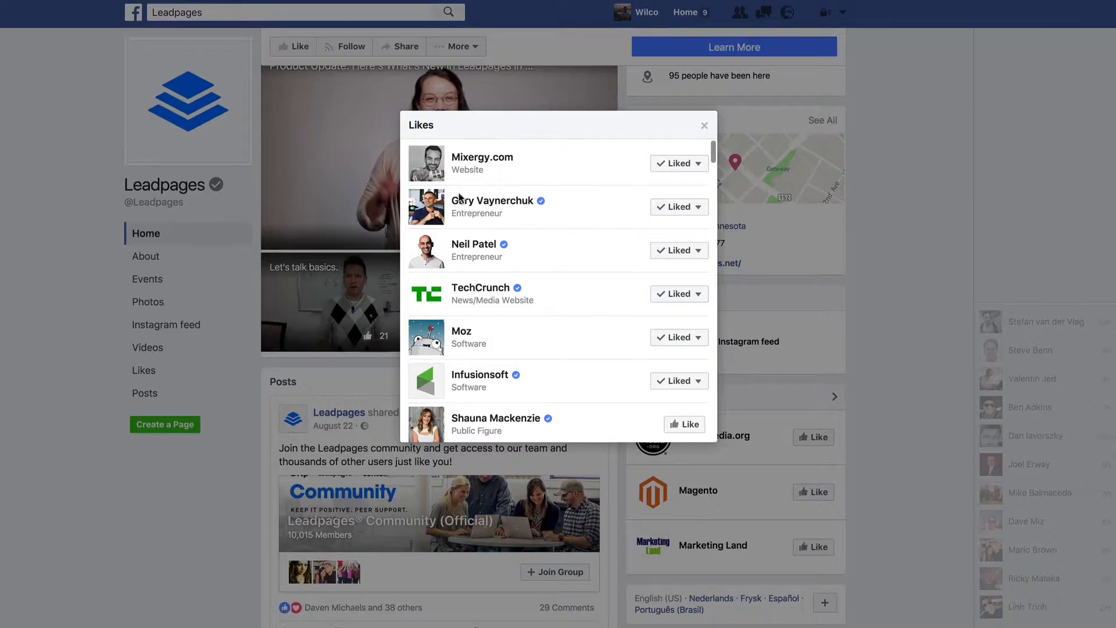
pyautogui.scroll(-3)
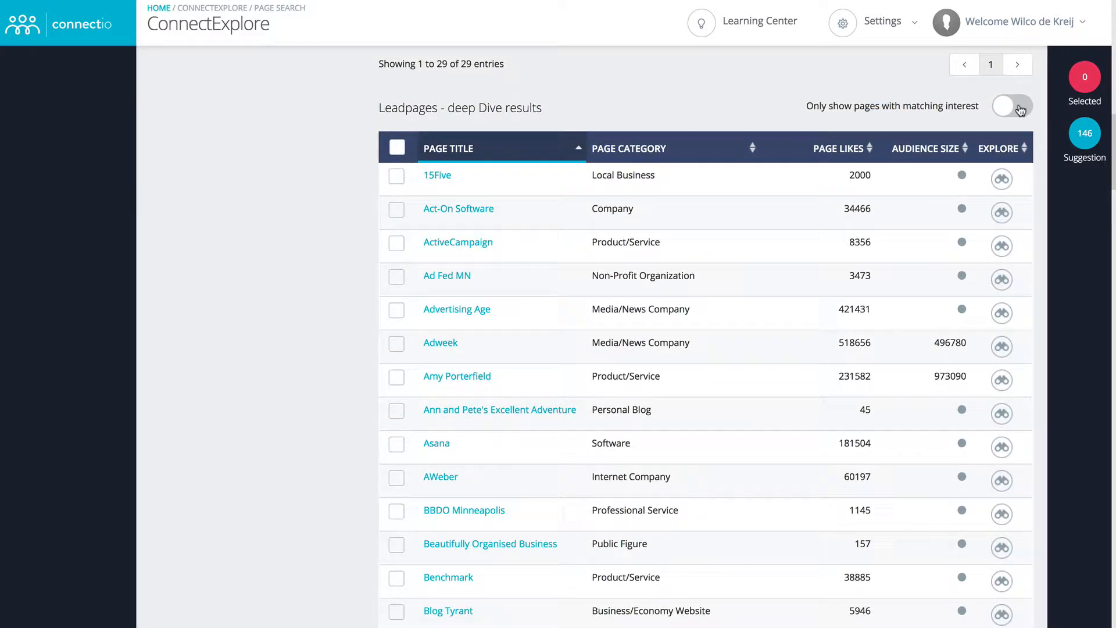
# Enable 'Only show pages with matching interest' on the Leadpages deep-dive list and scan it.
pyautogui.click(1012, 105)
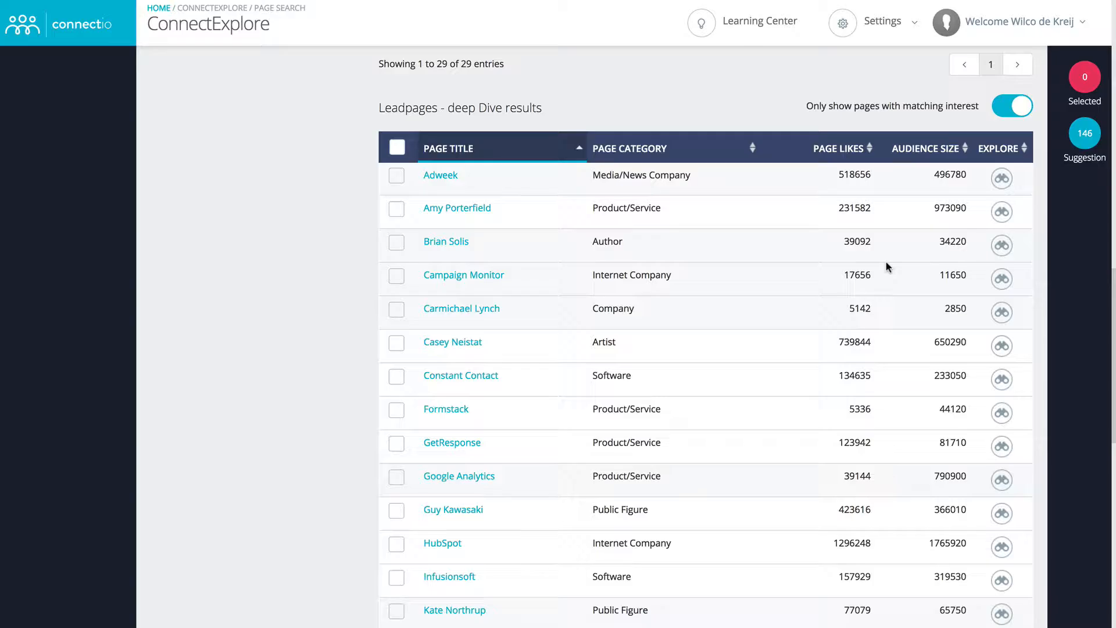
pyautogui.scroll(-3)
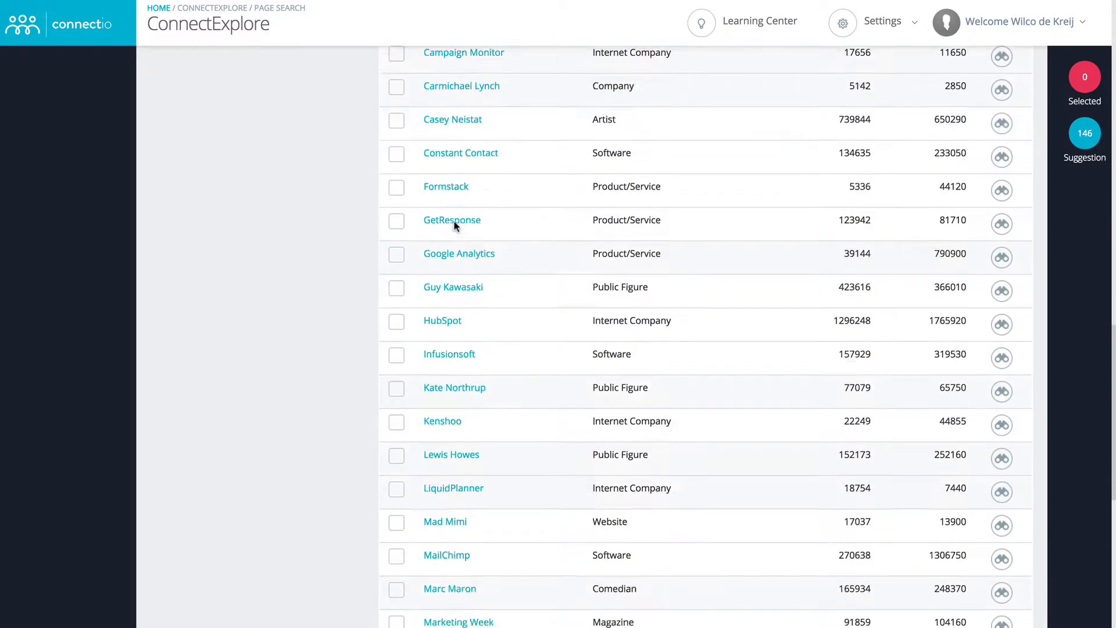
pyautogui.scroll(-3)
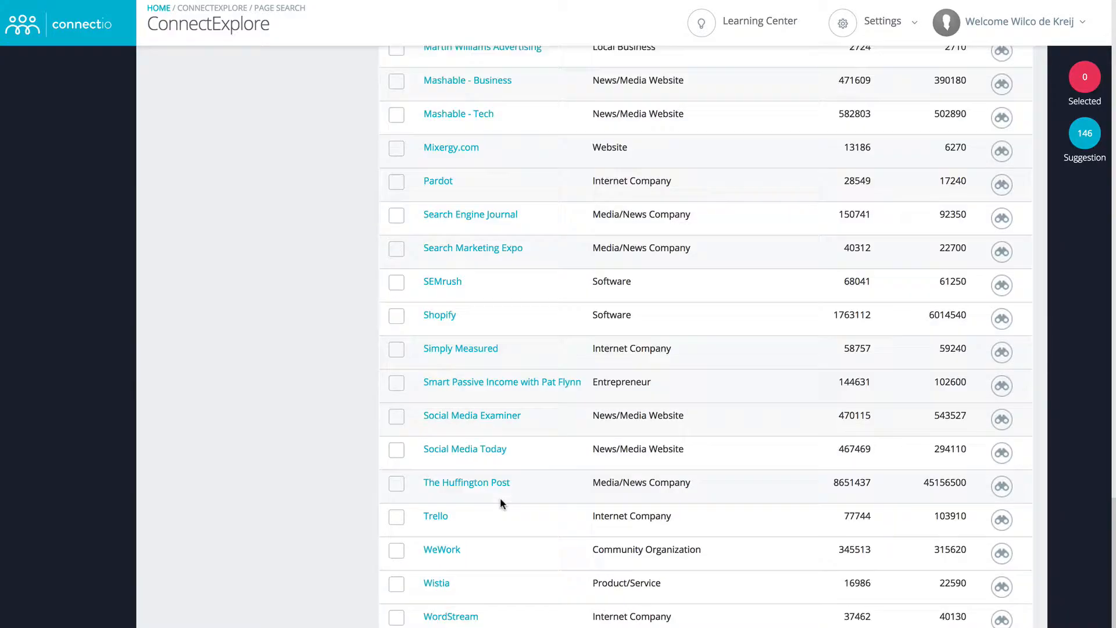
pyautogui.scroll(-3)
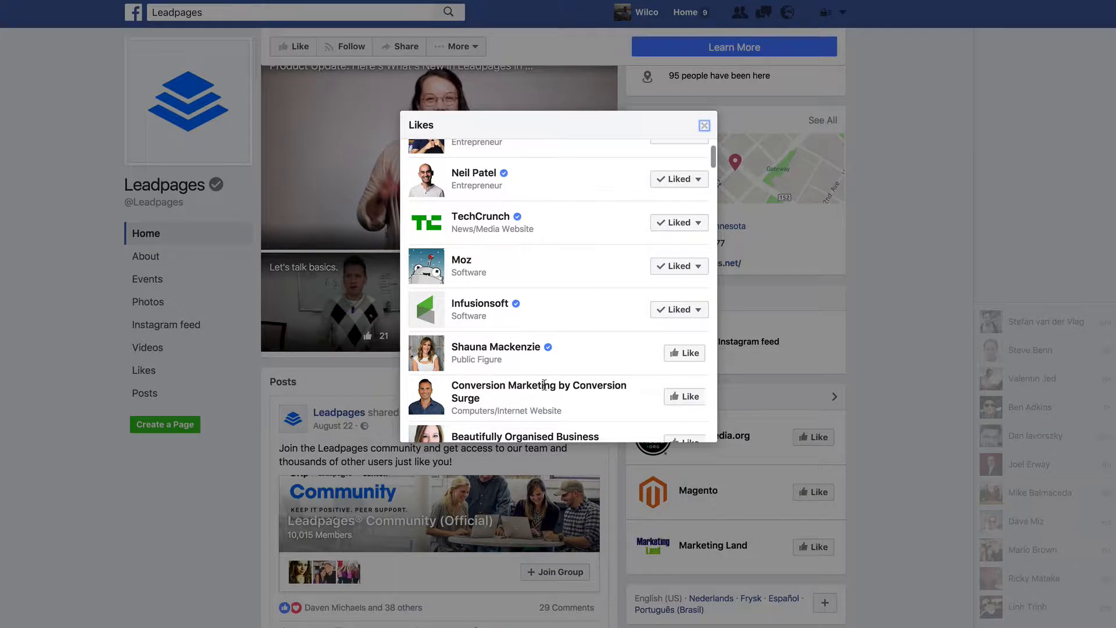
pyautogui.scroll(-3)
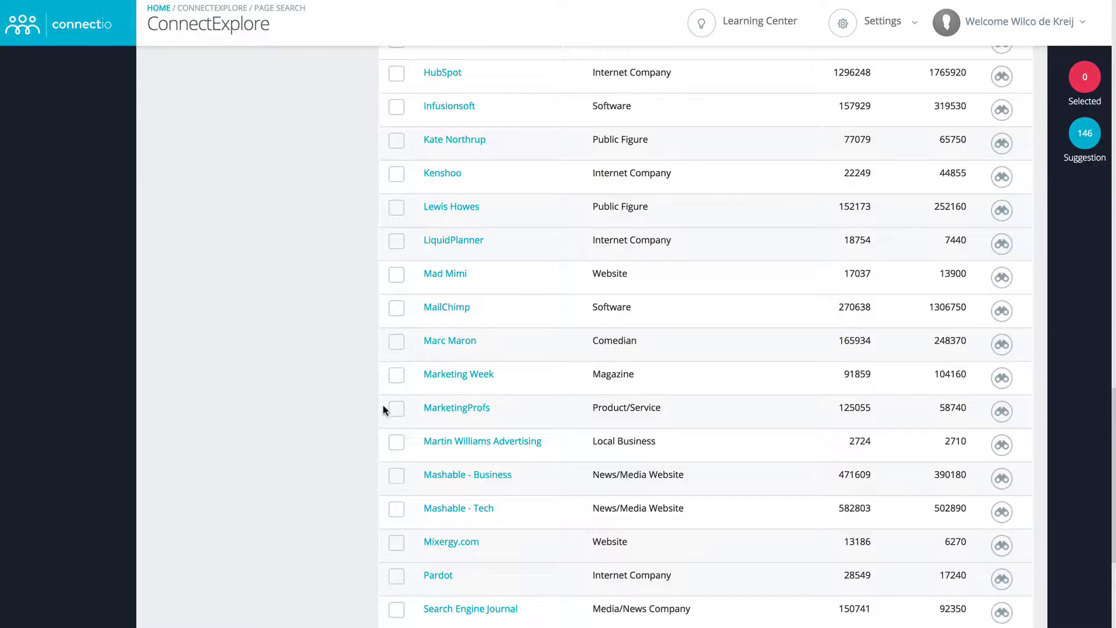
# Select Marketing Week, MailChimp and Marc Maron so the Selected counter shows 3.
pyautogui.click(395, 373)
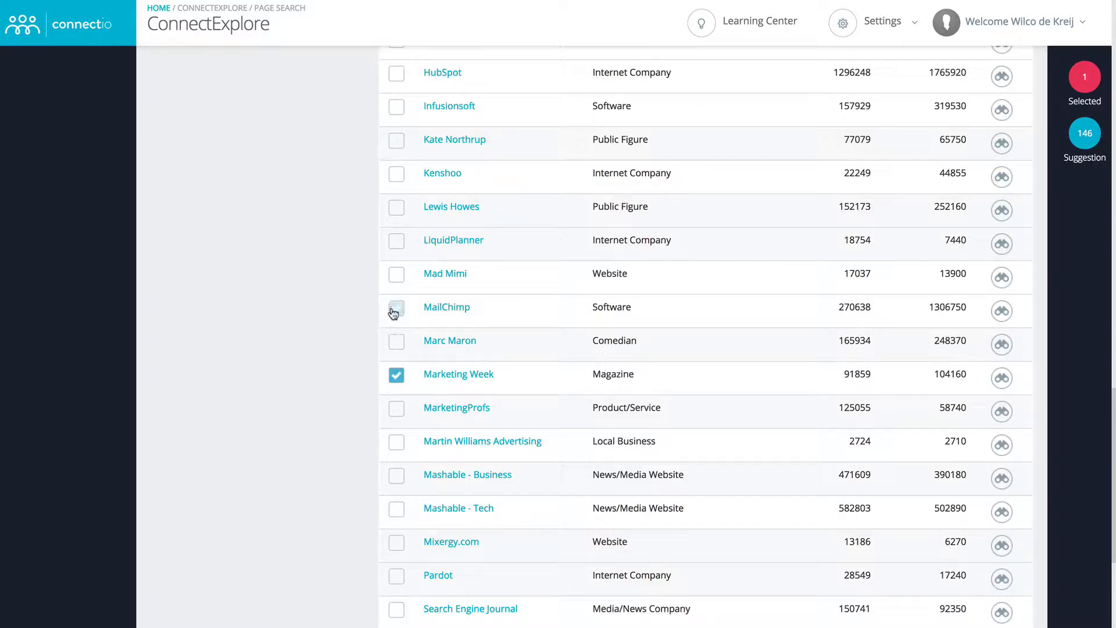
pyautogui.click(395, 306)
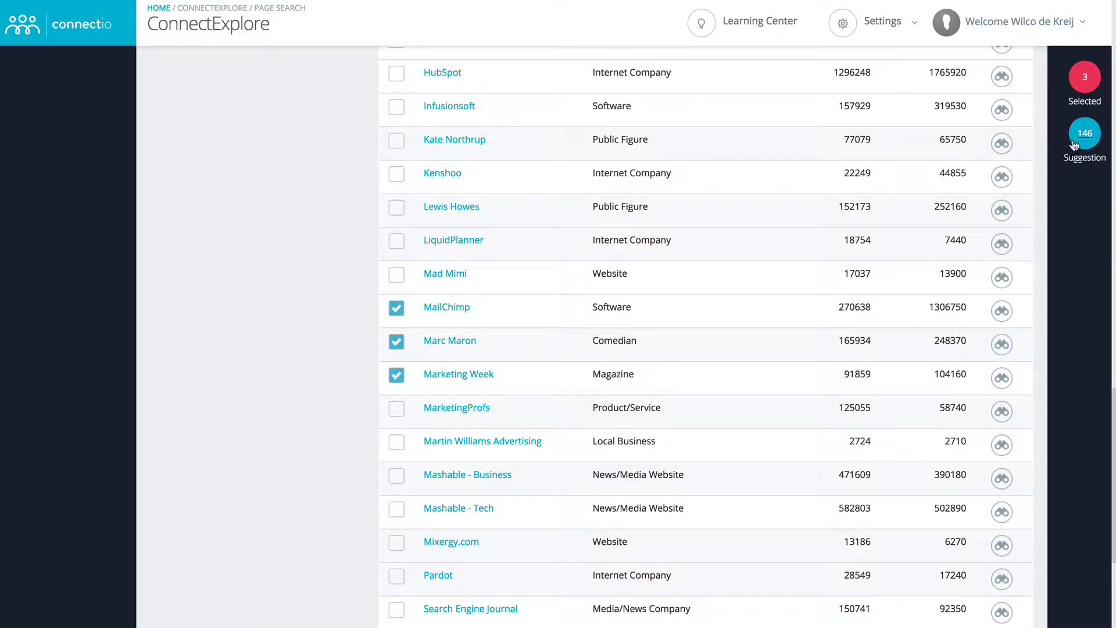
pyautogui.click(1083, 134)
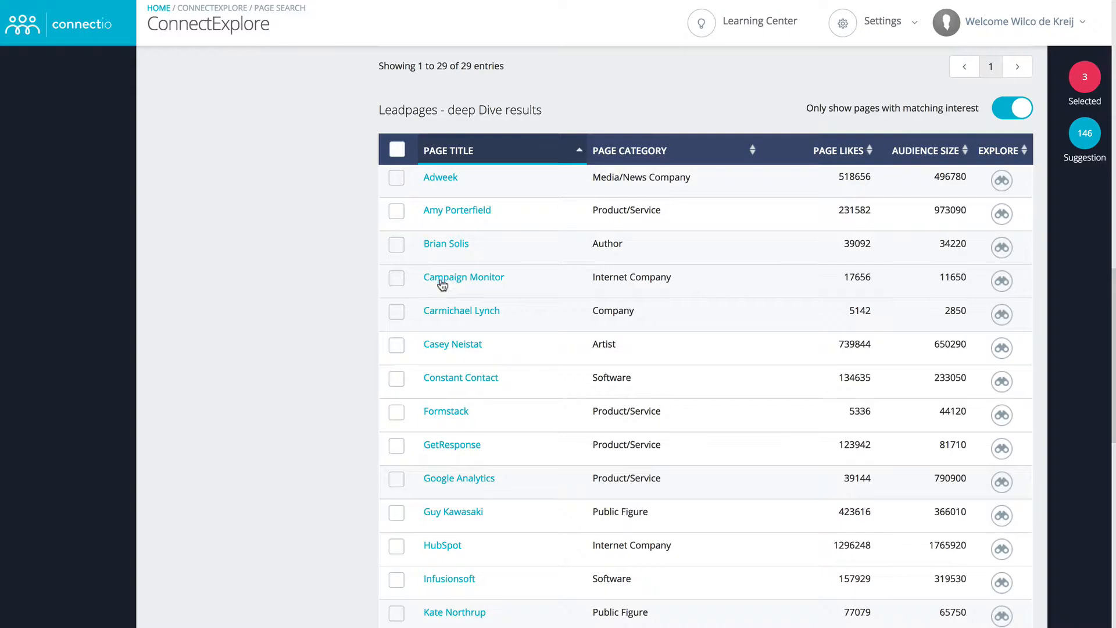
pyautogui.scroll(-3)
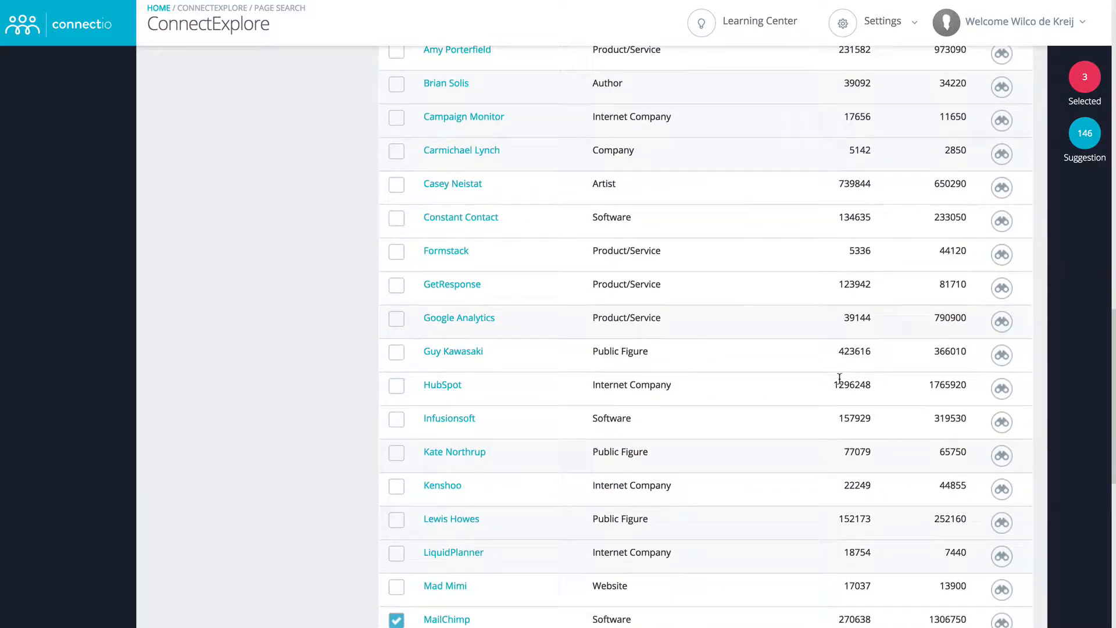